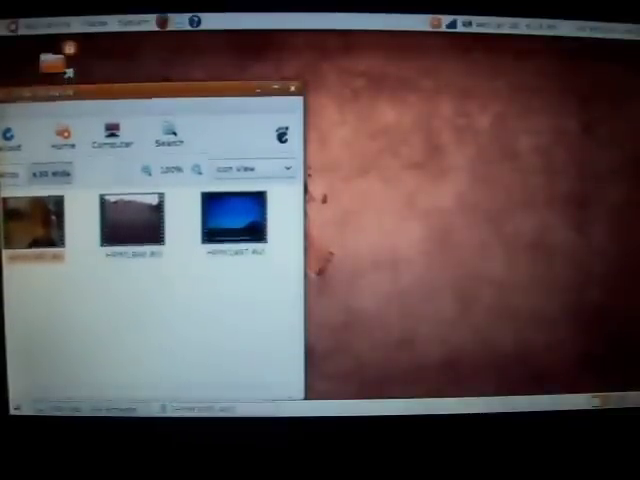
Step: Open the bluish AVI clip from the Nautilus folder so it plays in the movie player
double_click(234, 216)
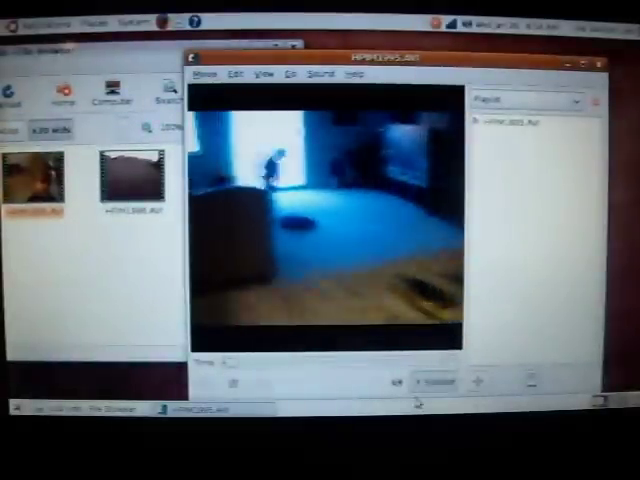